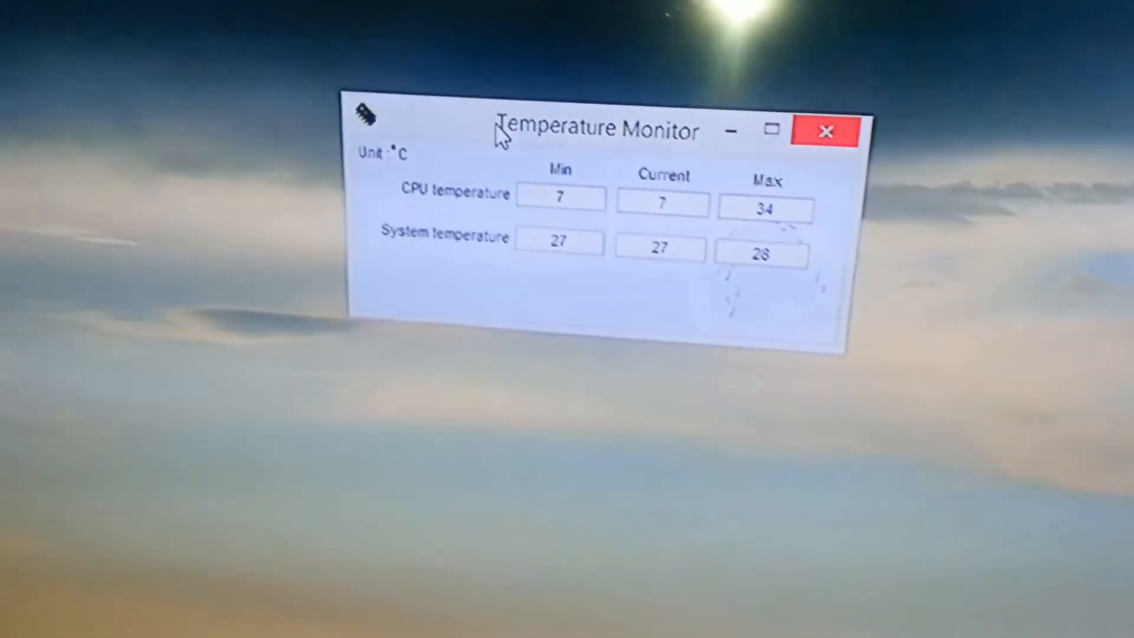
Bring up the desktop context menu below the Temperature Monitor window with readings visible
{"action": "right_click", "coordinate": [340, 391]}
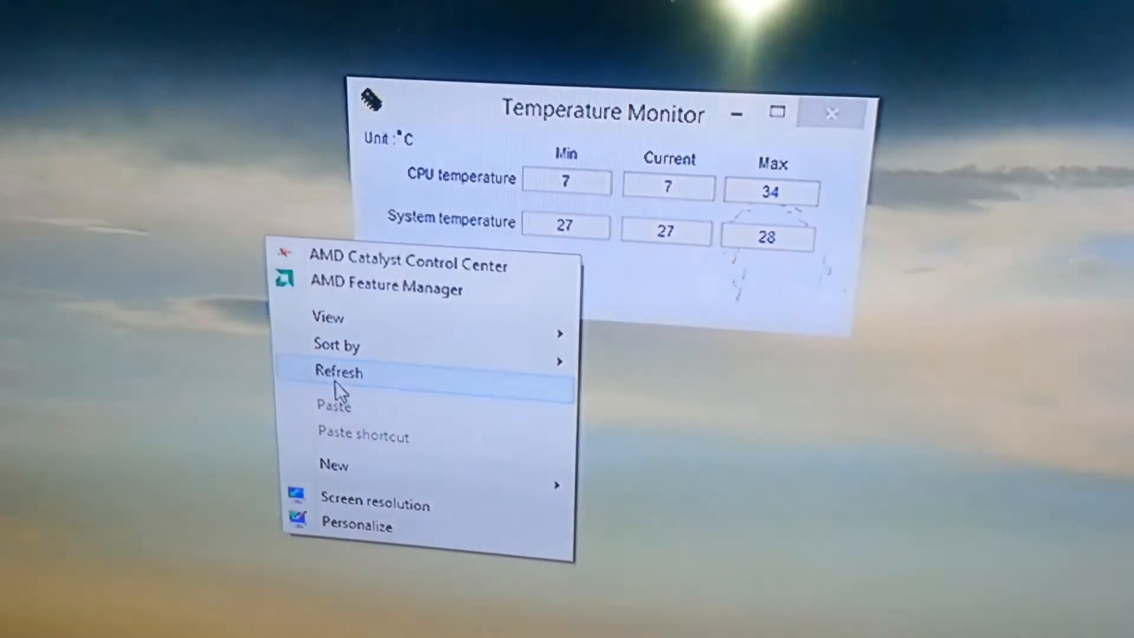